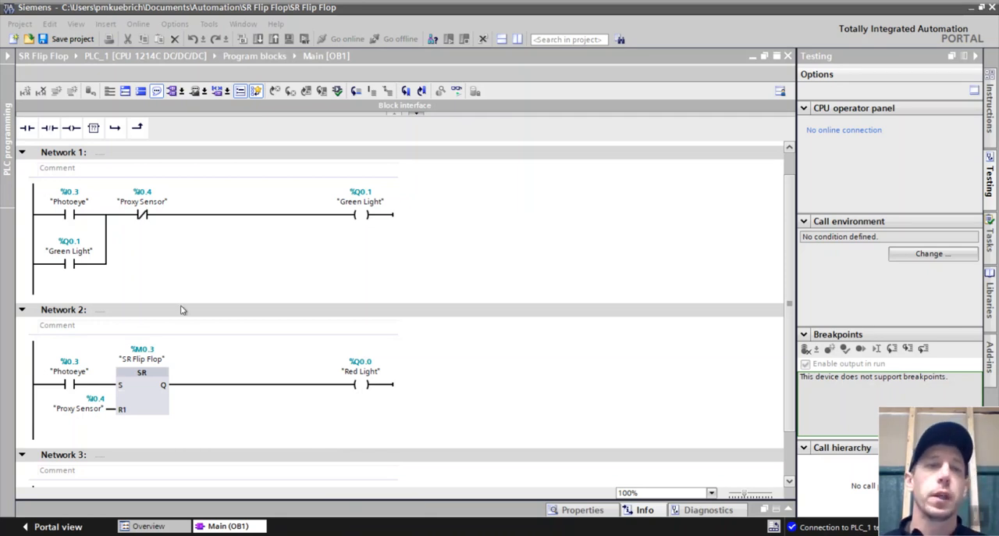
{"action": "mouse_move", "coordinate": [206, 268]}
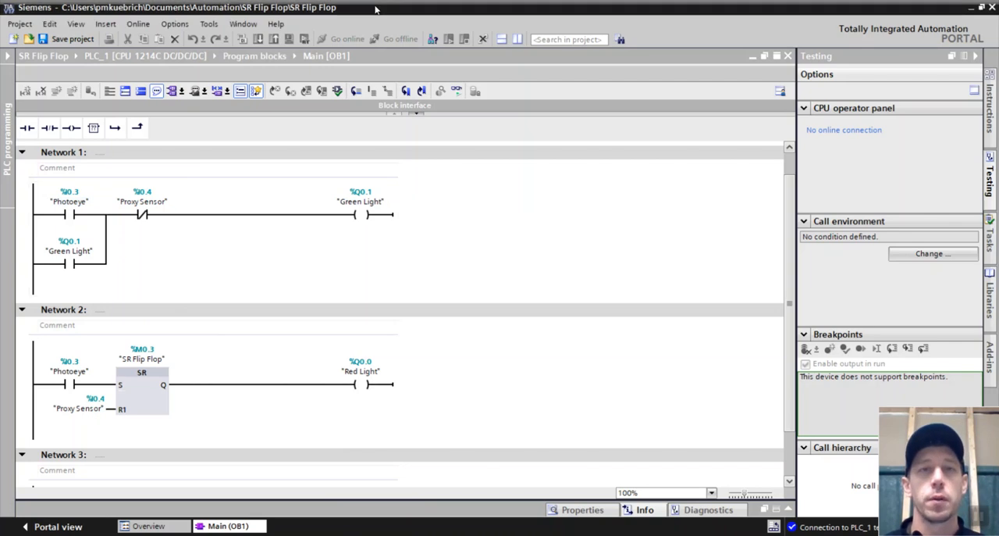
{"action": "mouse_move", "coordinate": [456, 91]}
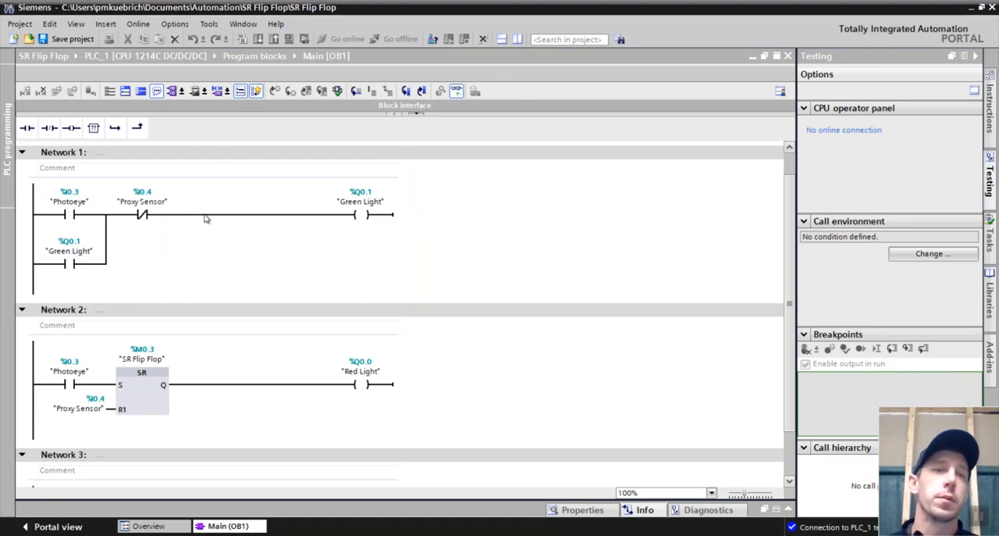
Step: Go online to PLC_1 and switch the CPU to RUN for live monitoring of OB1
{"action": "left_click", "coordinate": [347, 39]}
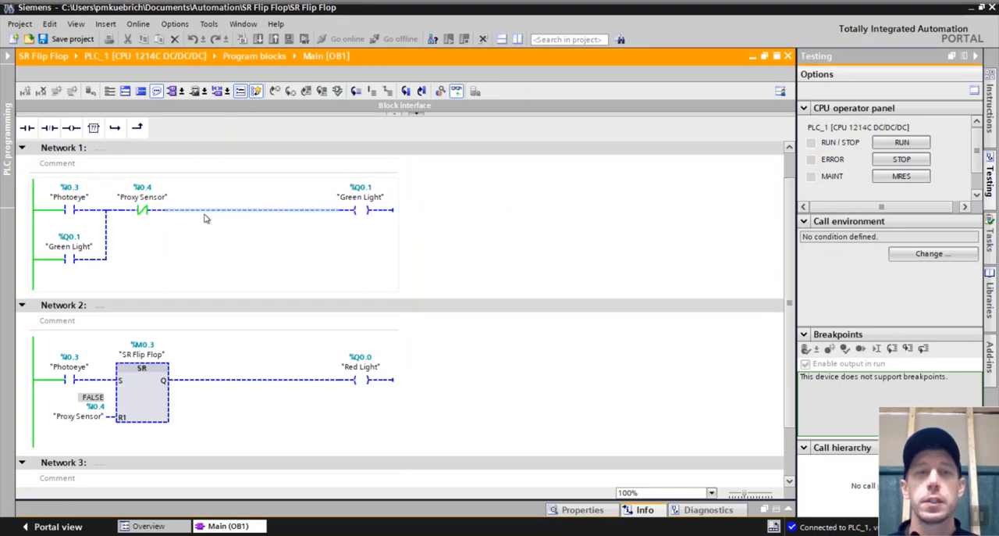
{"action": "left_click", "coordinate": [902, 142]}
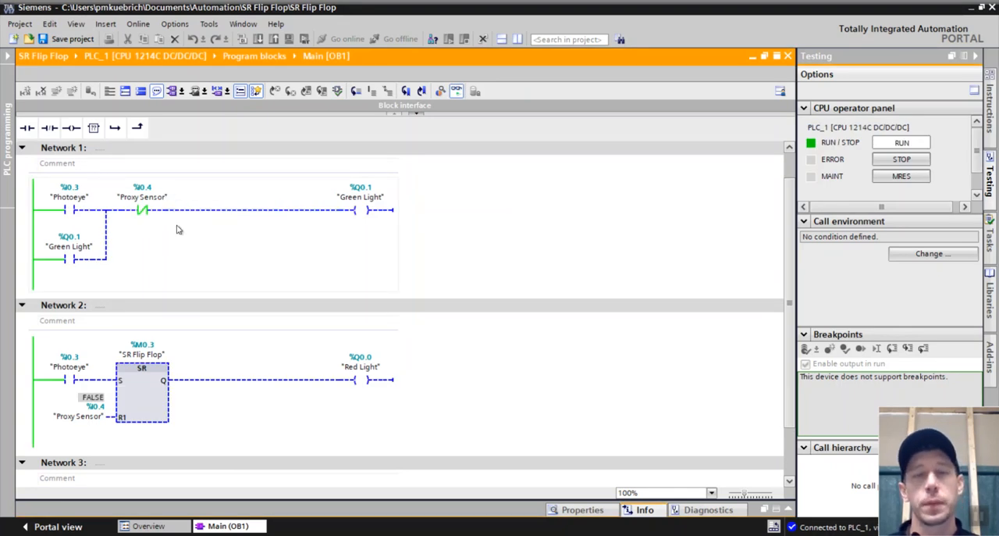
{"action": "mouse_move", "coordinate": [347, 269]}
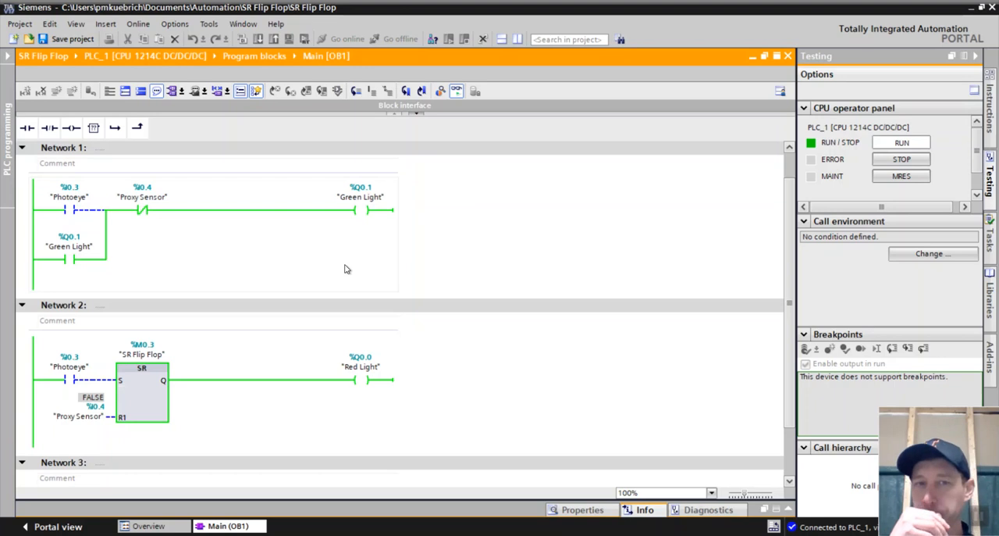
{"action": "mouse_move", "coordinate": [383, 216]}
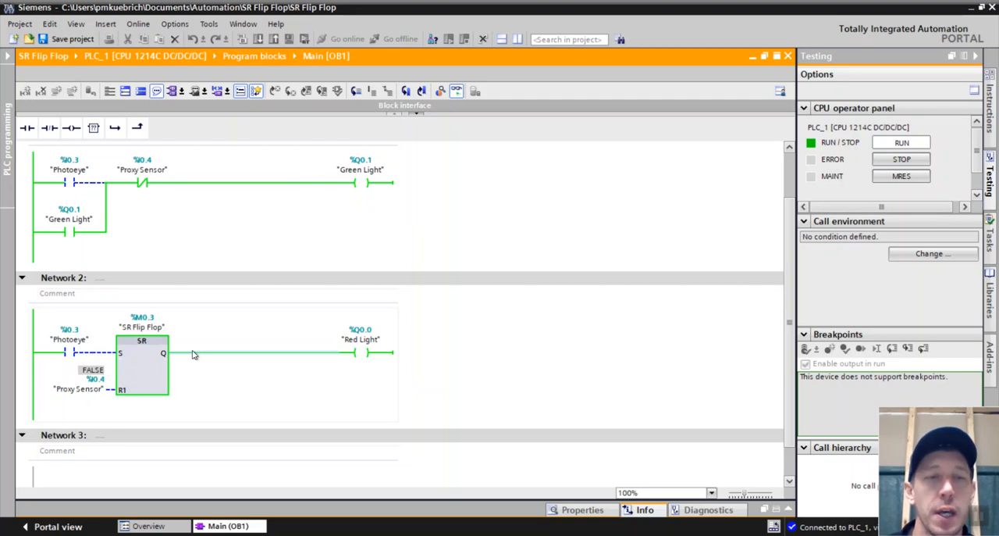
{"action": "mouse_move", "coordinate": [188, 358]}
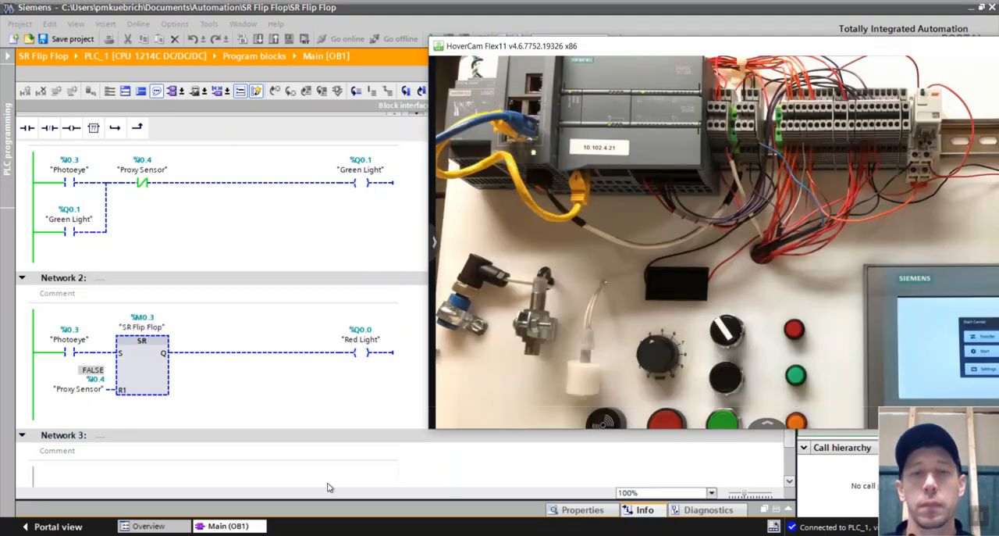
{"action": "mouse_move", "coordinate": [651, 393]}
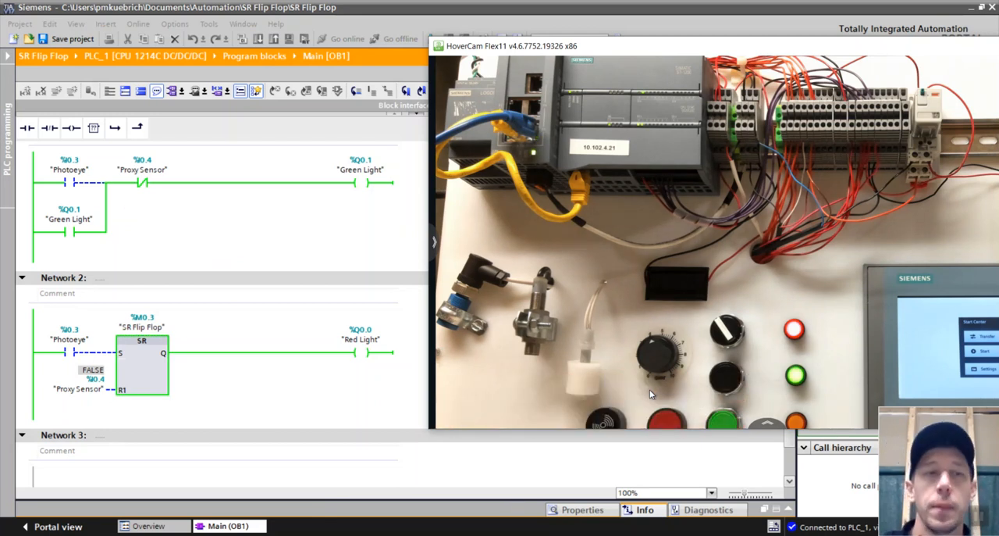
{"action": "mouse_move", "coordinate": [371, 228]}
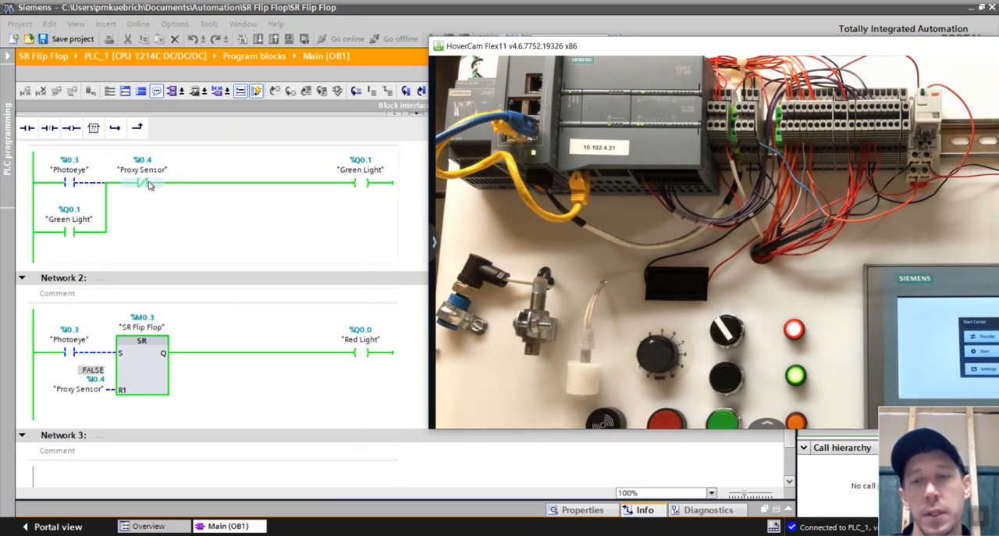
Step: Bring up the HoverCam Flex11 live feed of the PLC trainer beside the ladder
{"action": "left_click", "coordinate": [144, 181]}
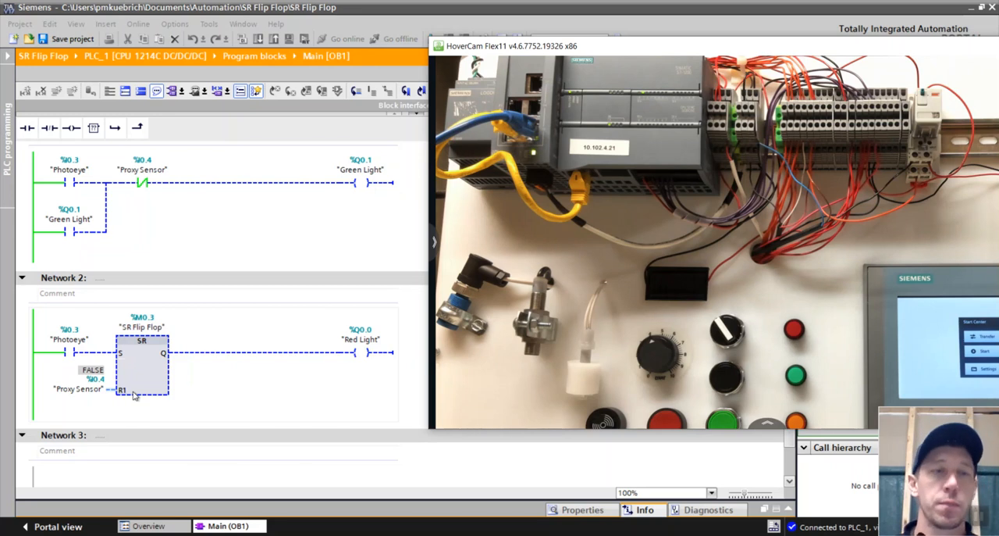
{"action": "mouse_move", "coordinate": [128, 198]}
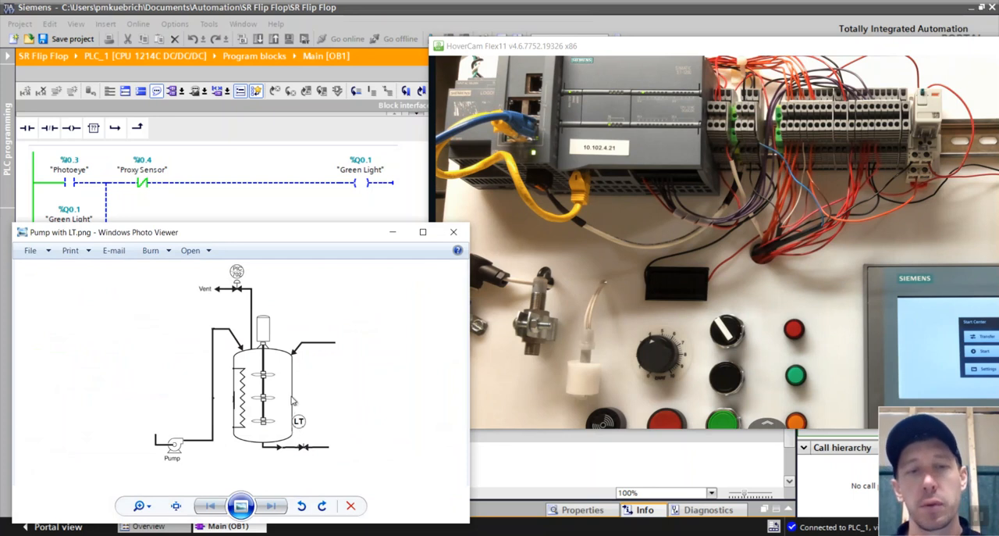
{"action": "mouse_move", "coordinate": [285, 366]}
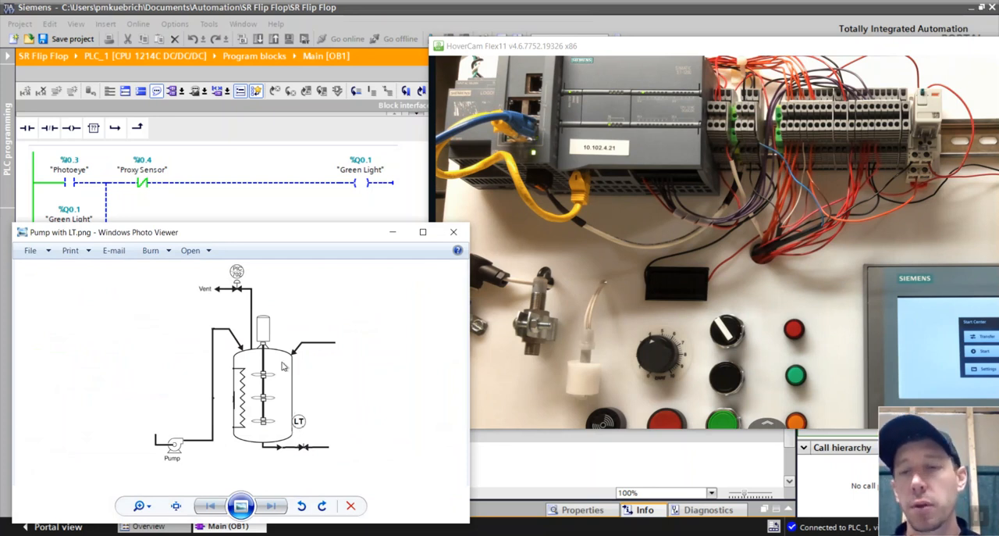
{"action": "mouse_move", "coordinate": [284, 393]}
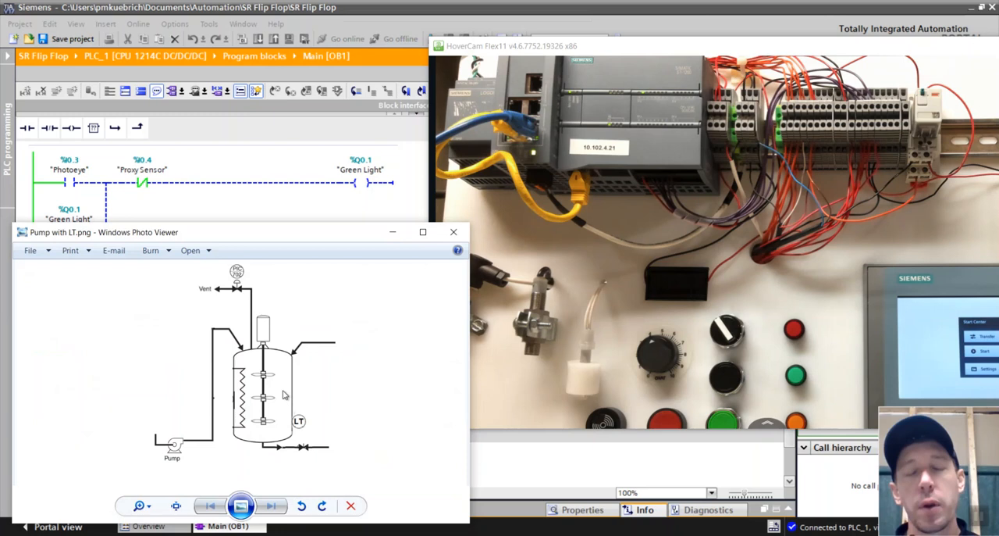
{"action": "mouse_move", "coordinate": [271, 406]}
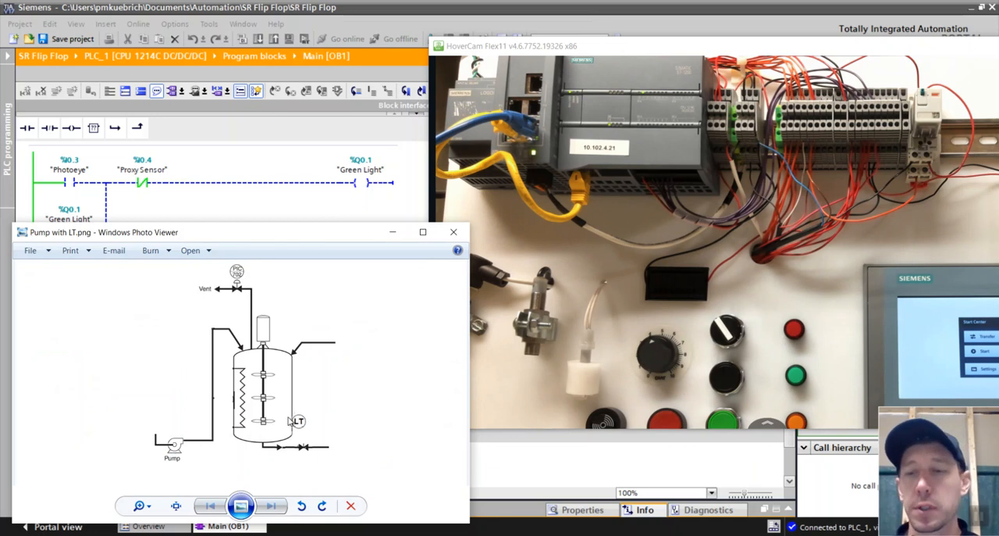
{"action": "mouse_move", "coordinate": [293, 372]}
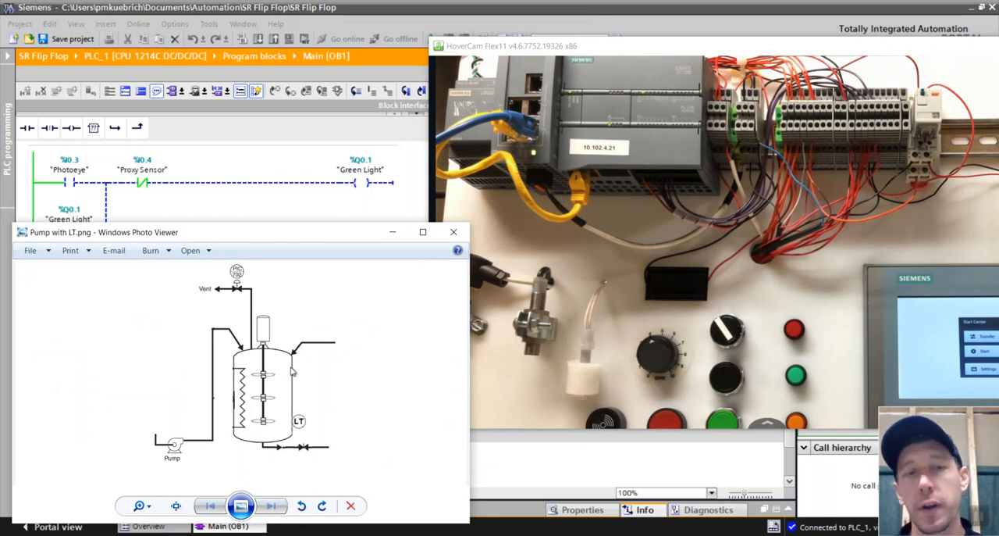
{"action": "mouse_move", "coordinate": [230, 393]}
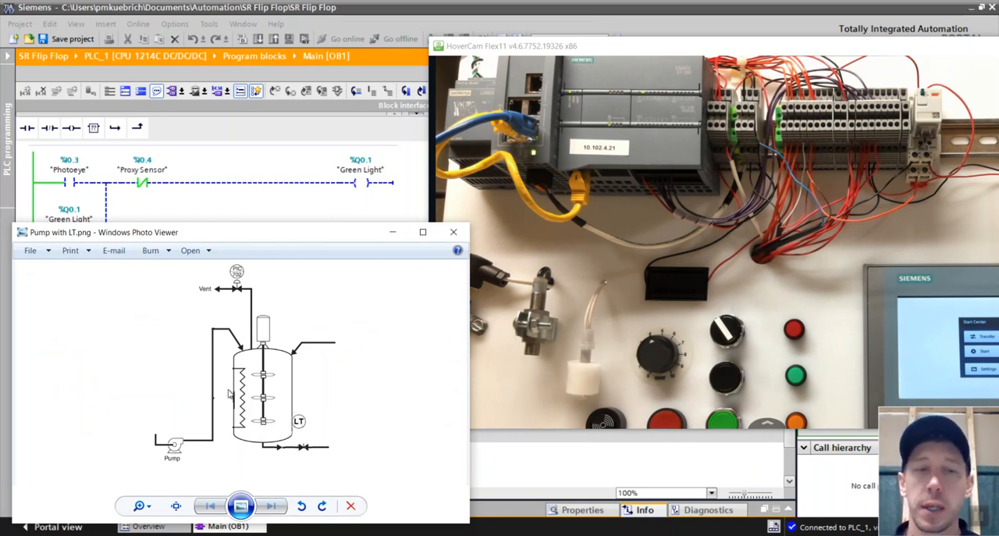
{"action": "mouse_move", "coordinate": [278, 392]}
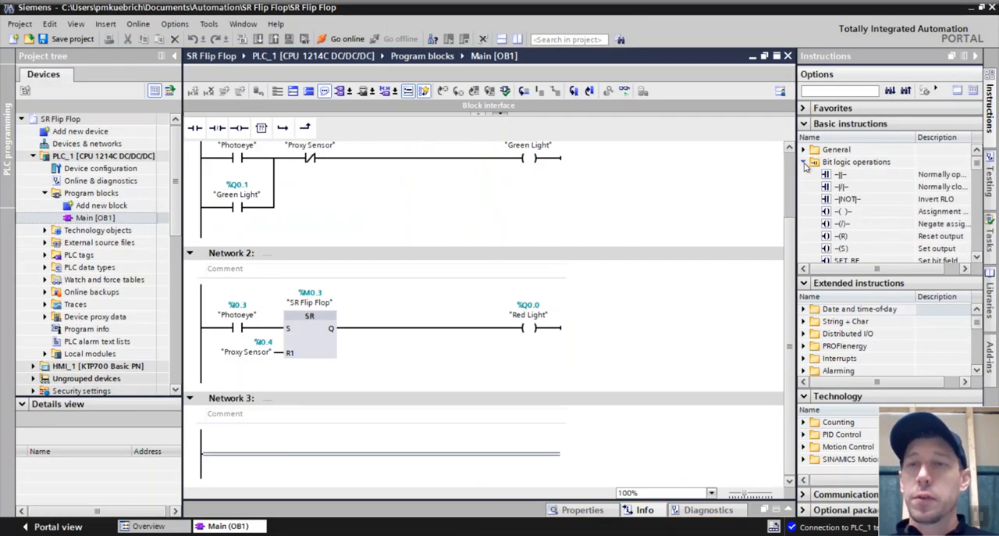
{"action": "mouse_move", "coordinate": [941, 240]}
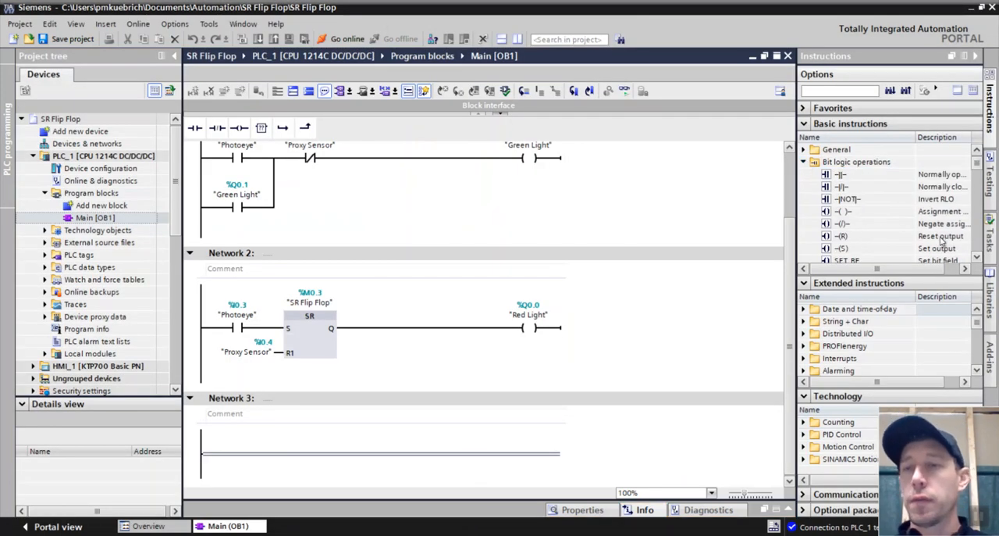
Step: Scroll down to Network 3 to place the SR flip-flop and output coil
{"action": "scroll", "scroll_direction": "down", "scroll_amount": 3}
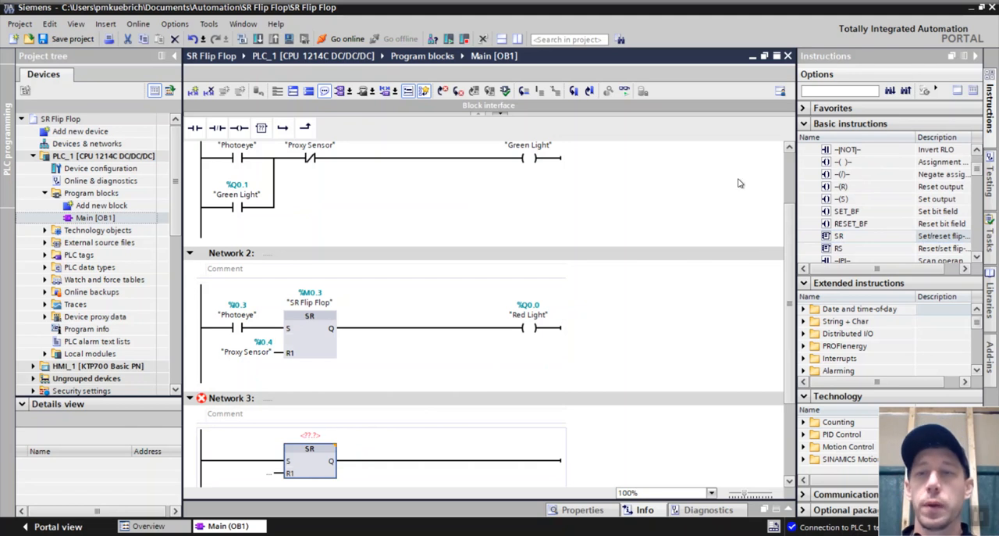
{"action": "scroll", "scroll_direction": "down", "scroll_amount": 3}
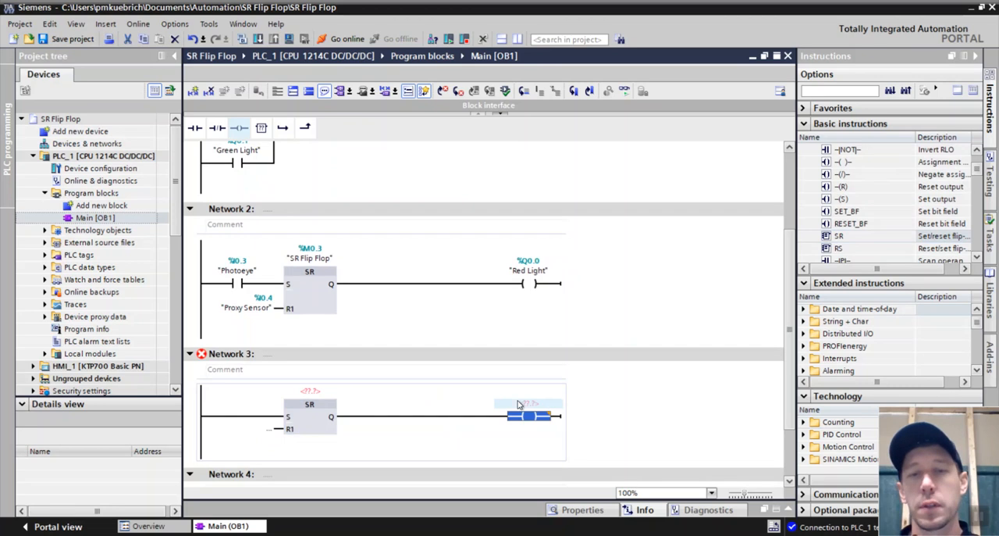
Step: Assign Yellow Light as the tag of Network 3's output coil
{"action": "type", "text": "Ye"}
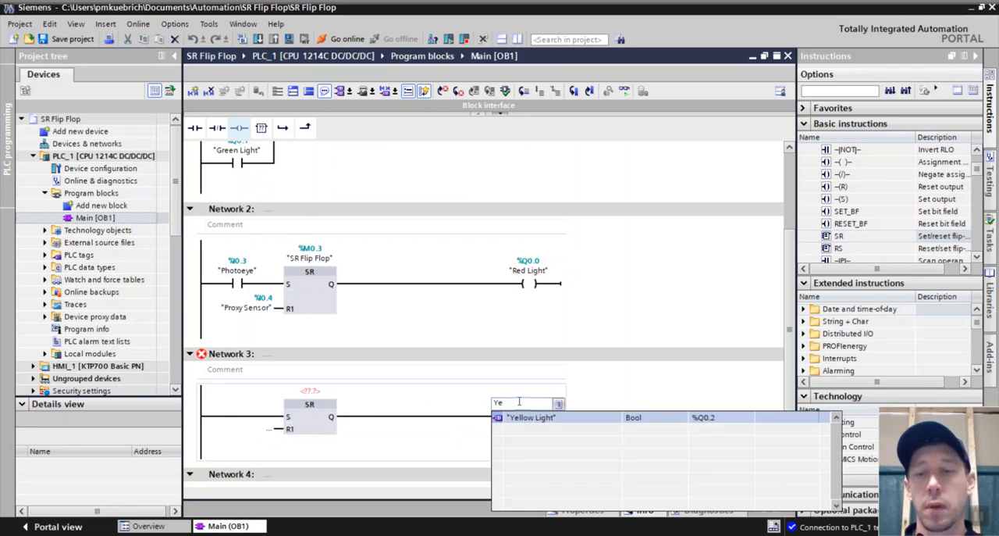
{"action": "left_click", "coordinate": [531, 417]}
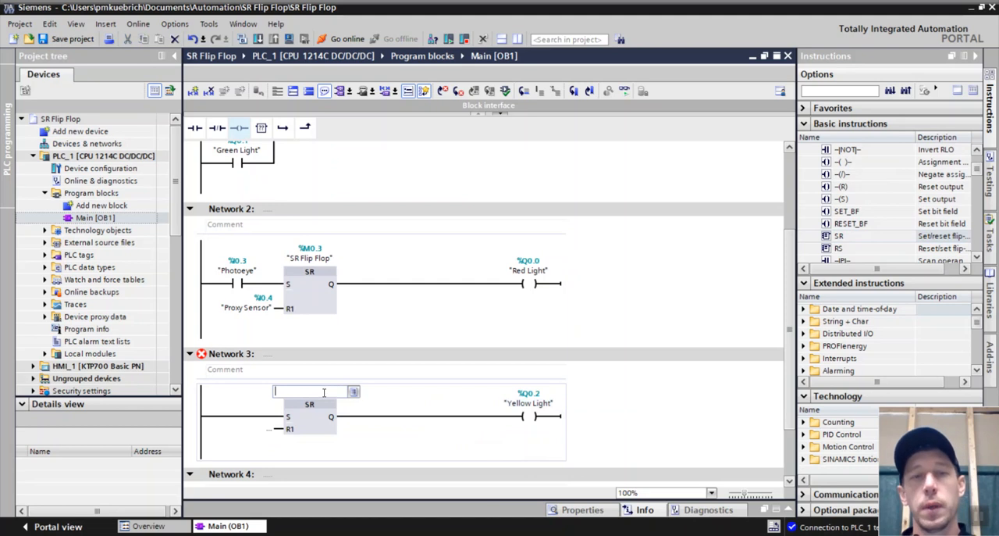
Step: Name the SR instance SR Flip Flop 2 and start defining it as a new tag
{"action": "type", "text": "SR"}
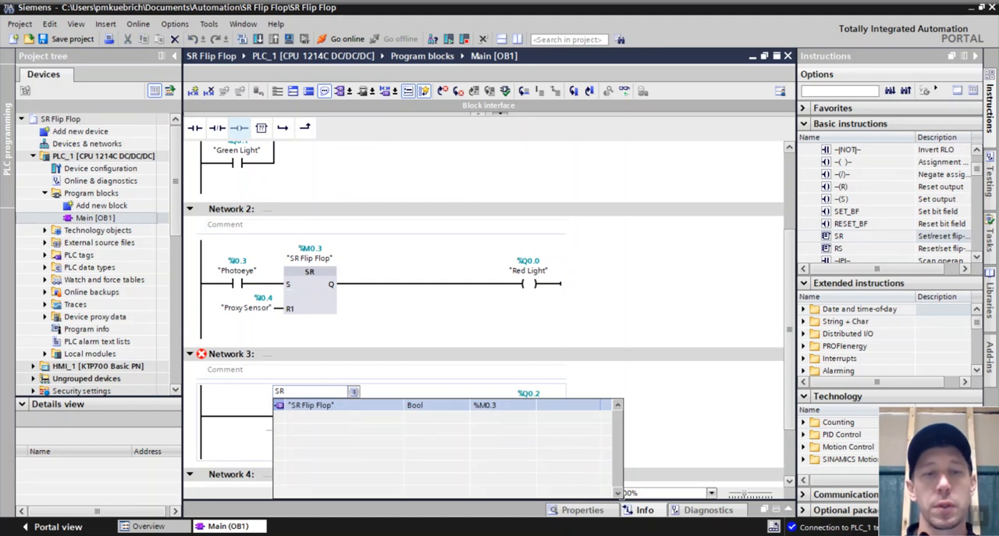
{"action": "type", "text": "FL"}
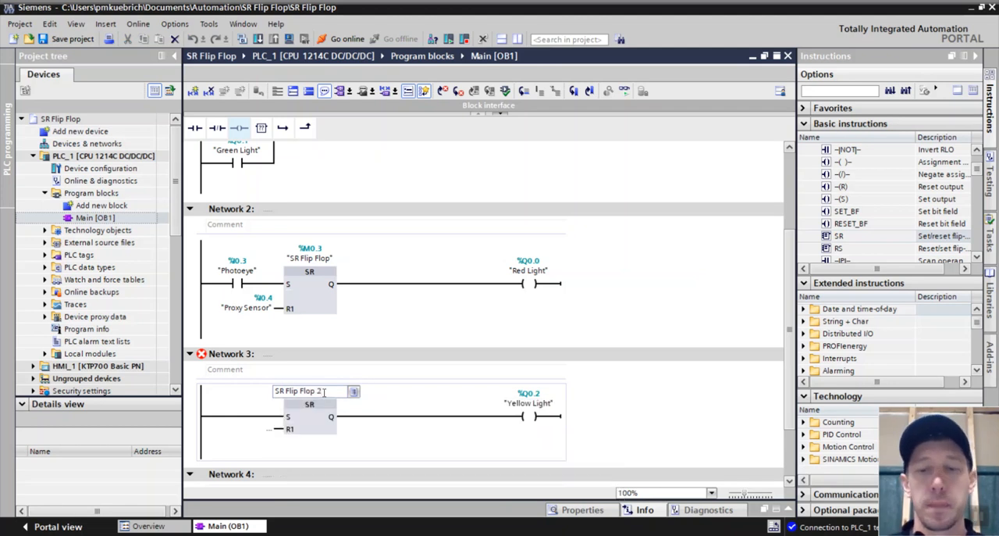
{"action": "left_click", "coordinate": [309, 391]}
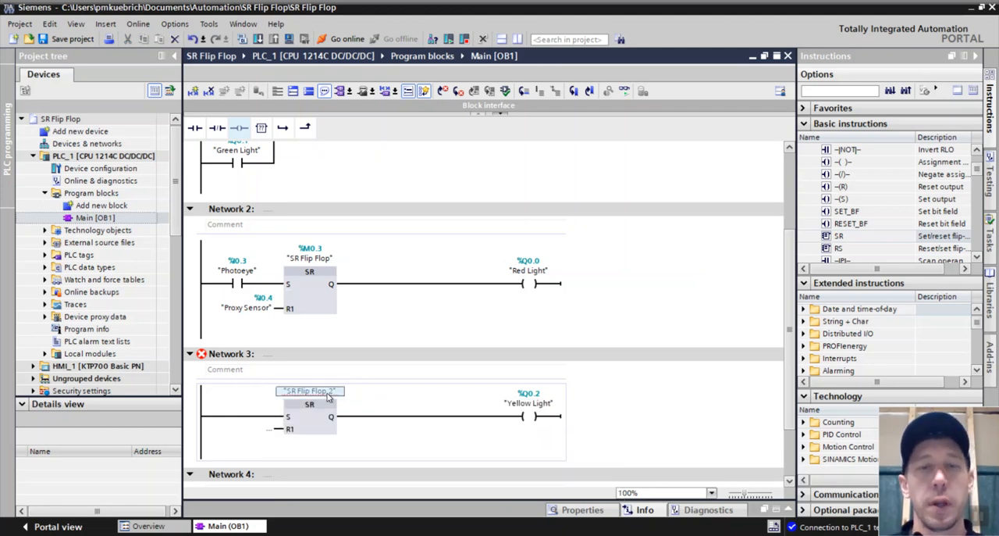
{"action": "left_click", "coordinate": [309, 391]}
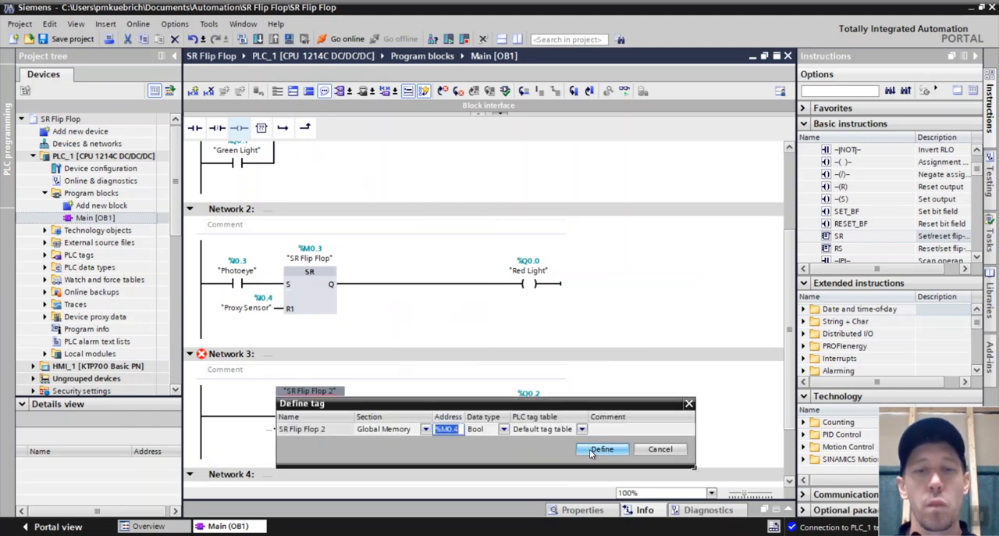
Step: Create the SR Flip Flop 2 memory tag and set the S-input comparator to Level Simulate ≤ 20.0
{"action": "left_click", "coordinate": [603, 449]}
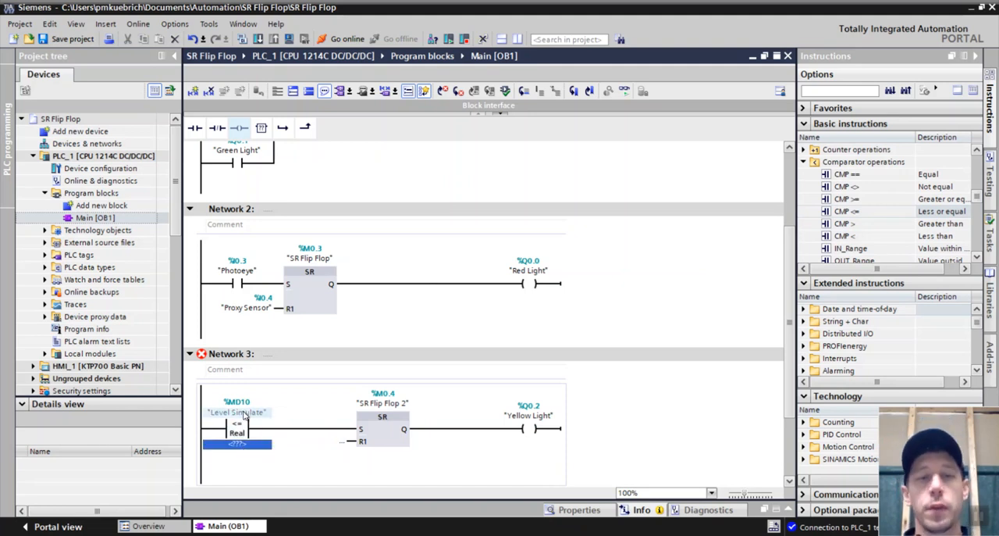
{"action": "type", "text": "20.0"}
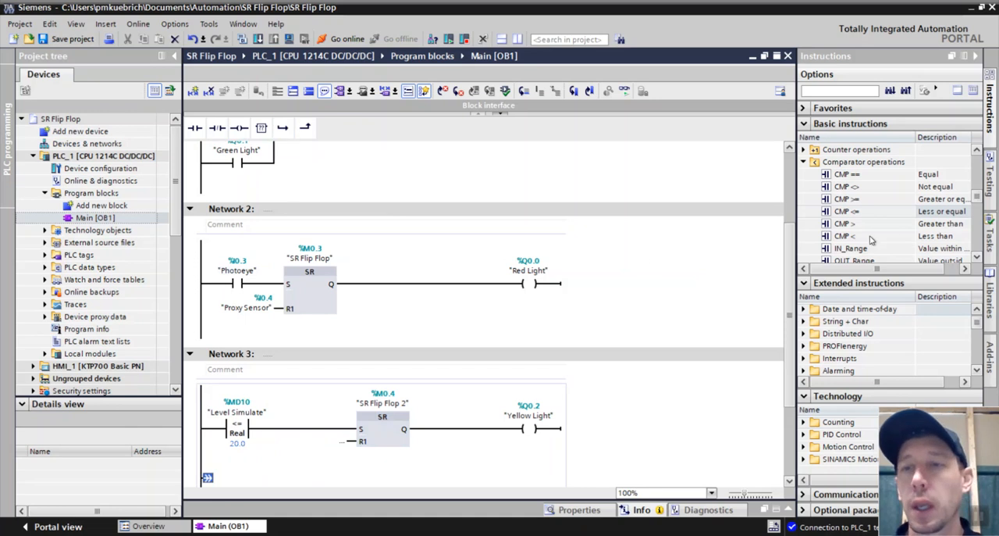
{"action": "mouse_move", "coordinate": [872, 241]}
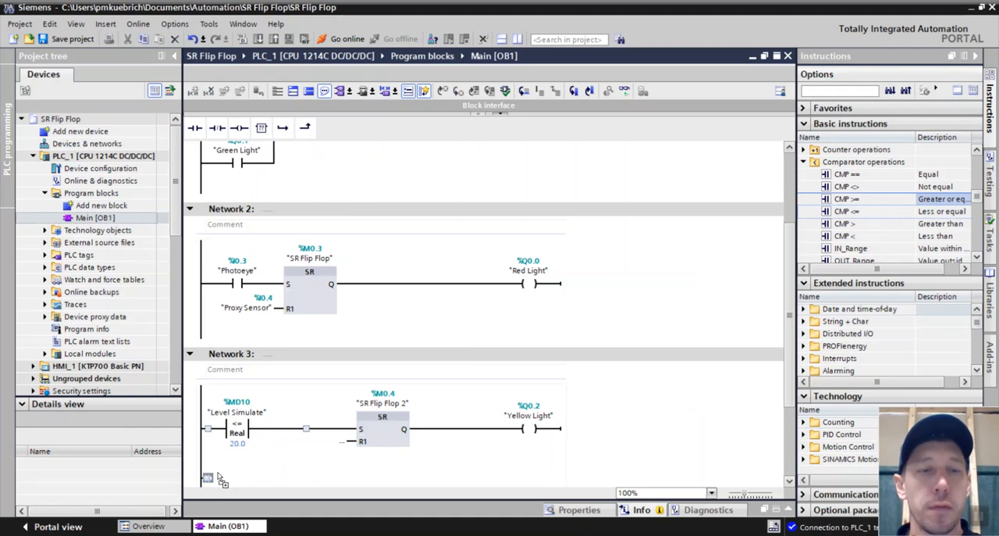
Step: Add a Level Simulate ≥ 80.0 comparator on the R1 branch of the flip-flop
{"action": "scroll", "scroll_direction": "down", "scroll_amount": 3}
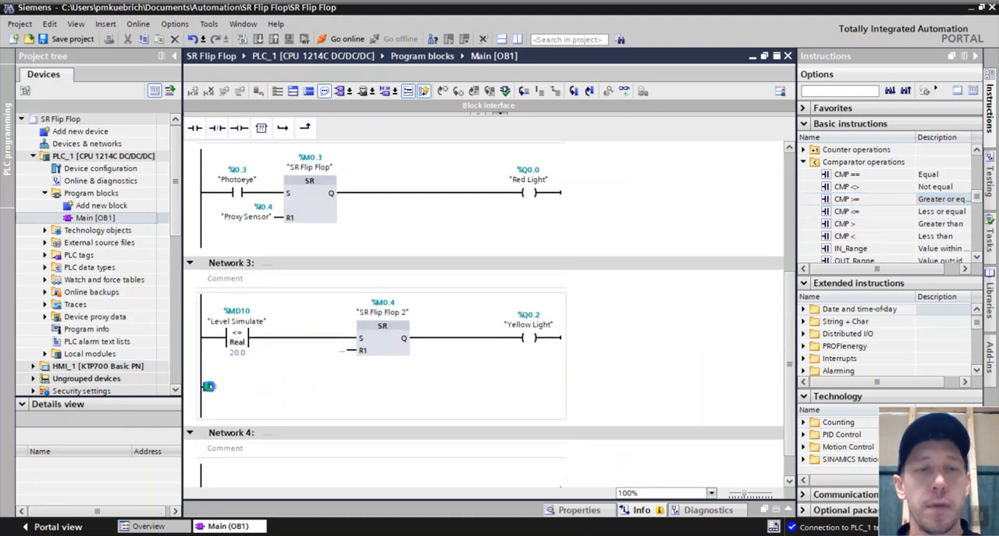
{"action": "type", "text": "Level Simulate\""}
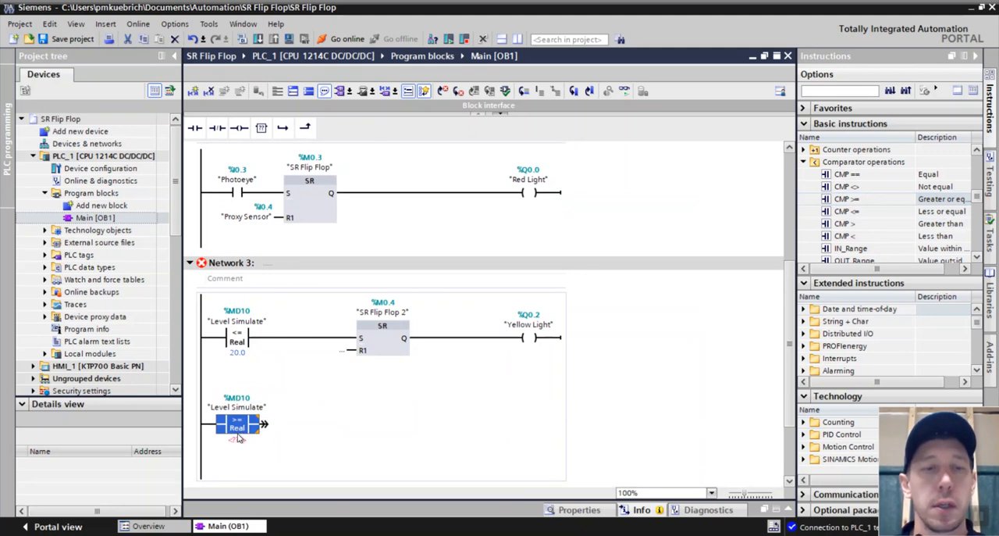
{"action": "type", "text": "80.0"}
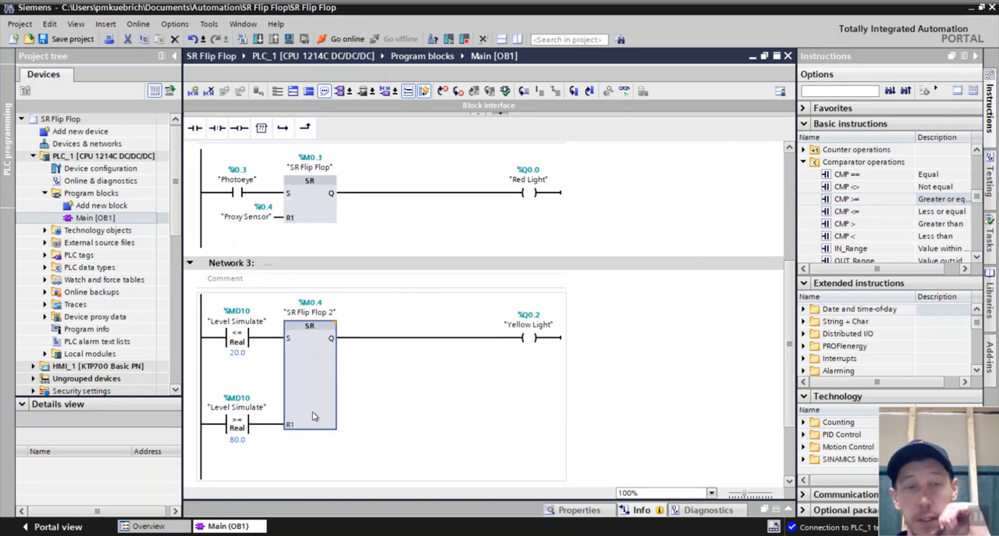
{"action": "mouse_move", "coordinate": [319, 364]}
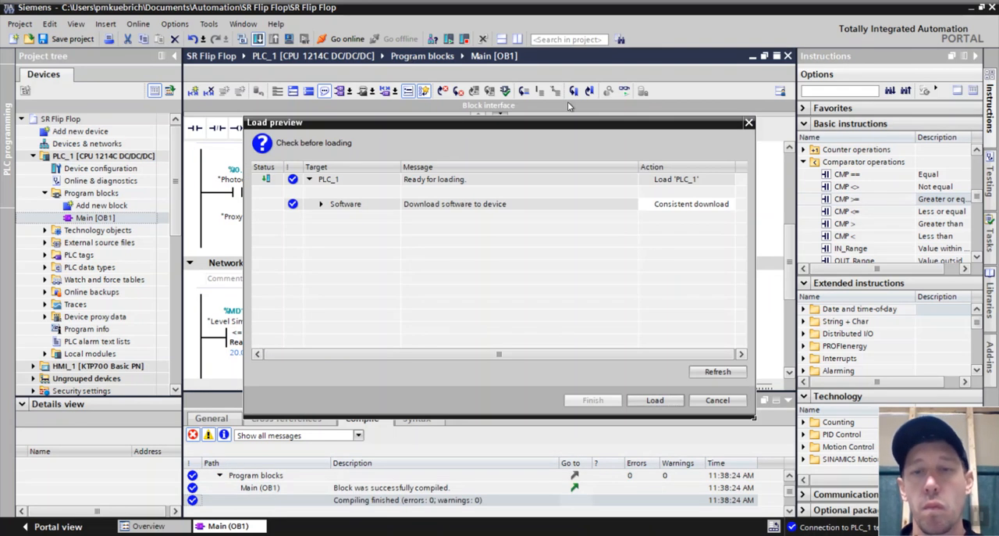
Step: Load the program to PLC_1, finish the download and go back online monitoring Network 3
{"action": "left_click", "coordinate": [656, 399]}
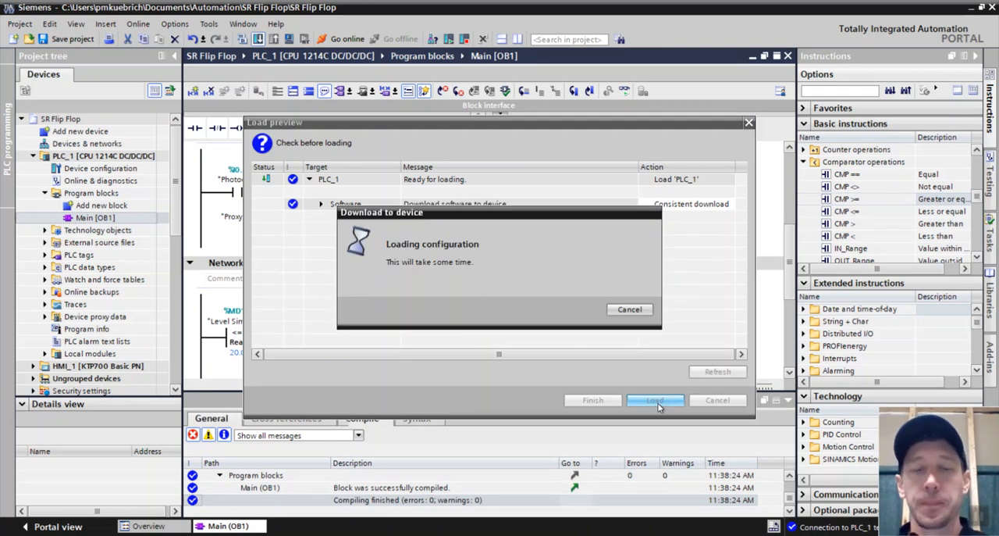
{"action": "left_click", "coordinate": [655, 400]}
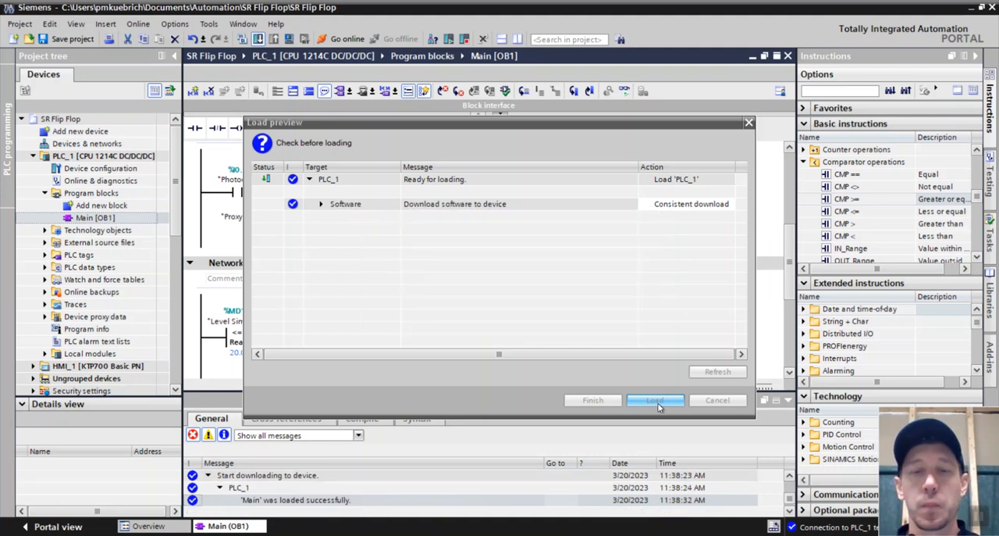
{"action": "left_click", "coordinate": [656, 400]}
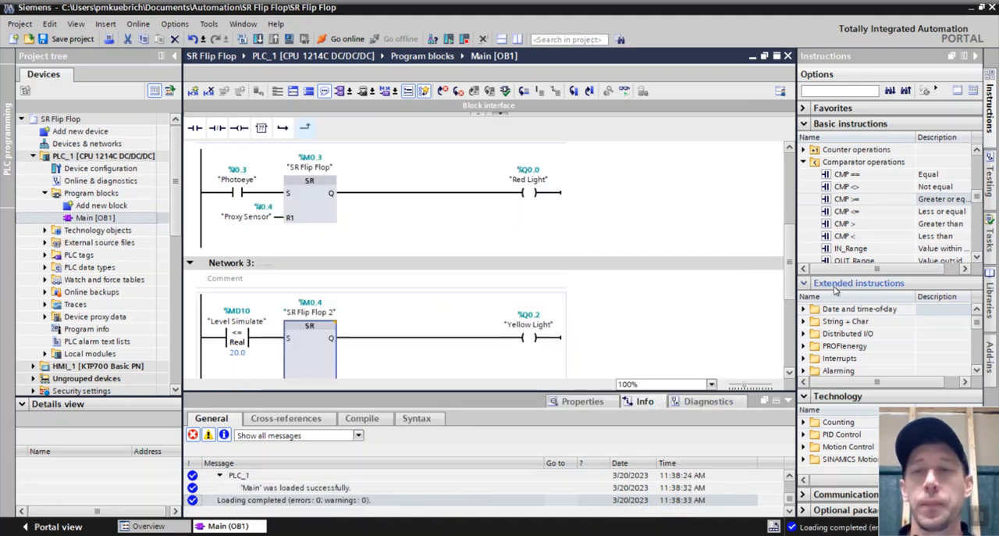
{"action": "scroll", "scroll_direction": "down", "scroll_amount": 3}
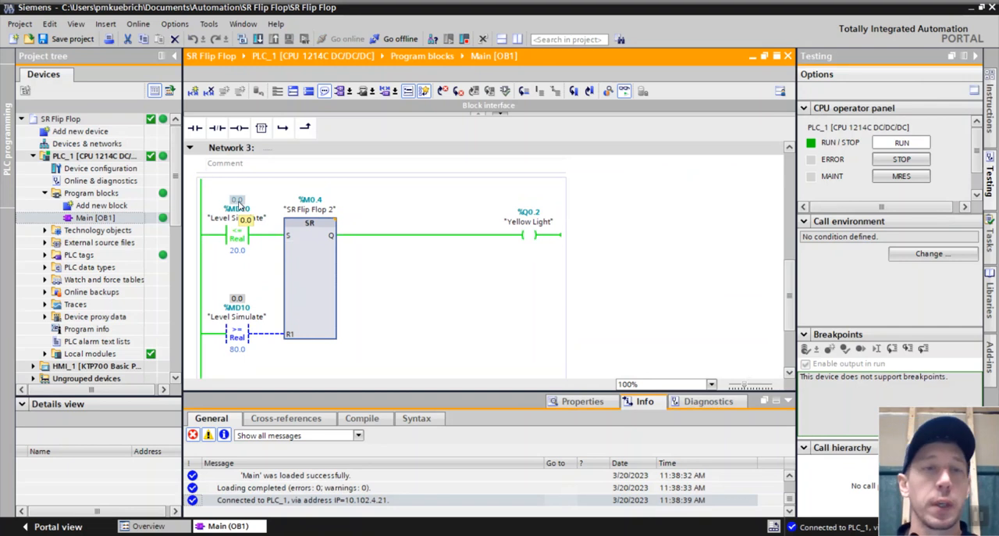
Step: Modify the live Level Simulate operand to 20.0 so the set condition goes true
{"action": "right_click", "coordinate": [237, 210]}
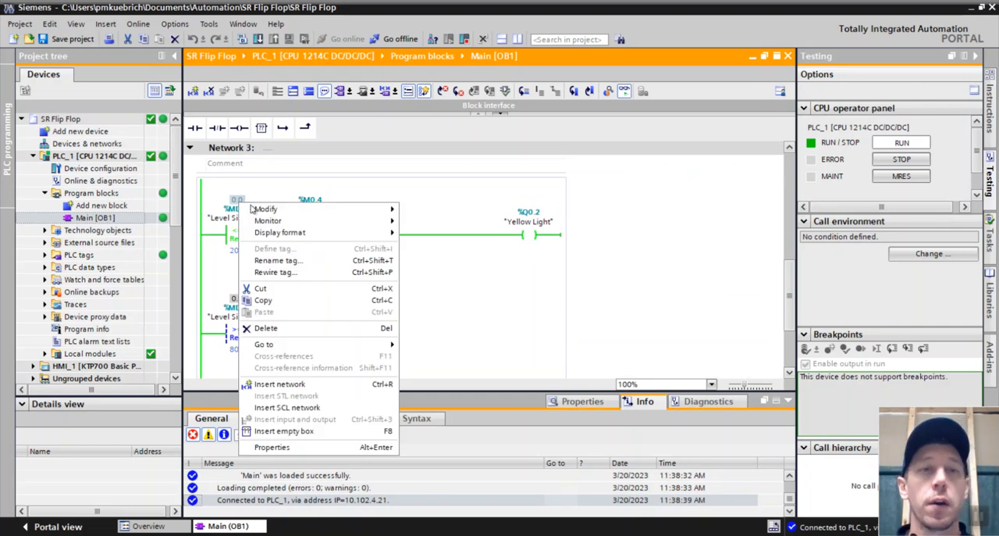
{"action": "mouse_move", "coordinate": [265, 209]}
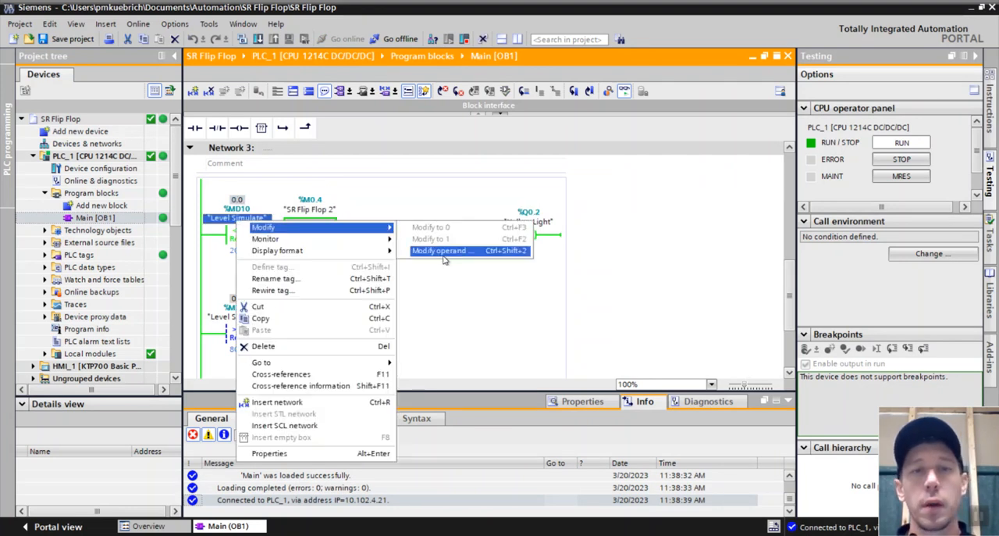
{"action": "left_click", "coordinate": [442, 250]}
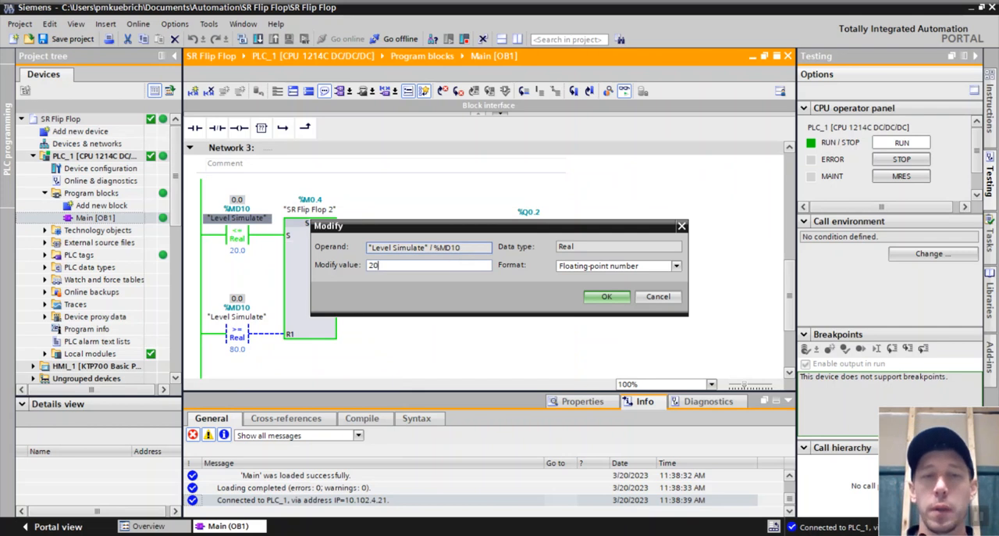
{"action": "left_click", "coordinate": [606, 297]}
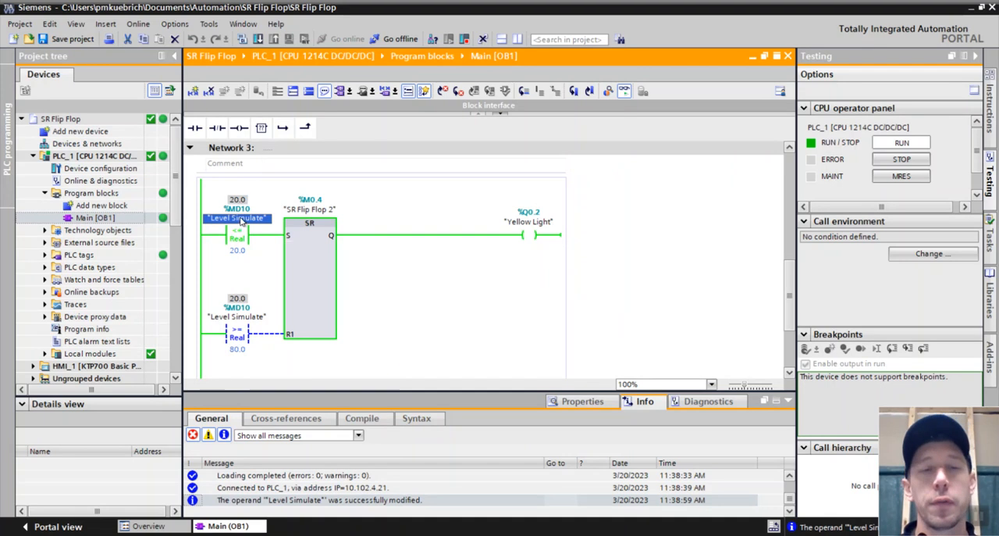
Step: Modify Level Simulate to 50.0 and then 80.0, resetting Yellow Light
{"action": "right_click", "coordinate": [238, 219]}
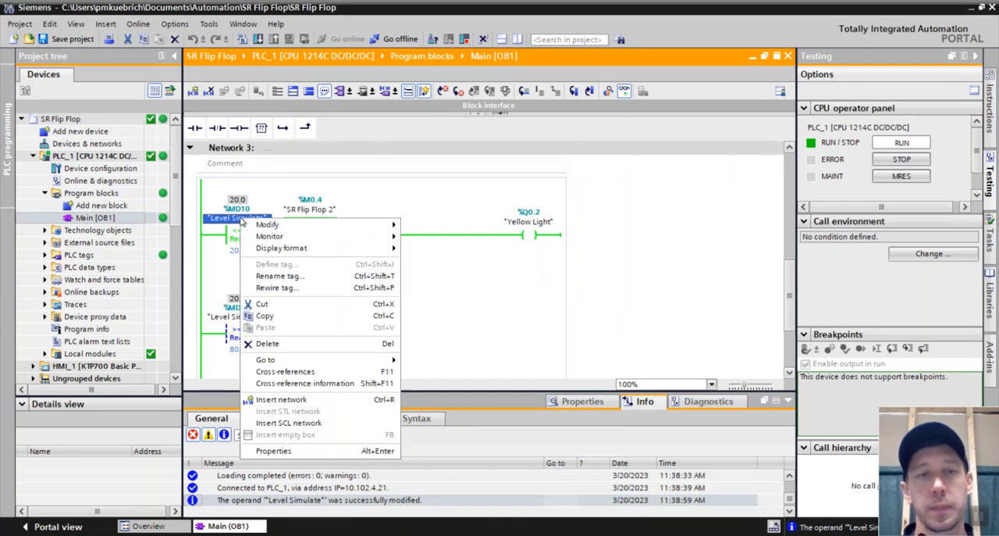
{"action": "mouse_move", "coordinate": [267, 225]}
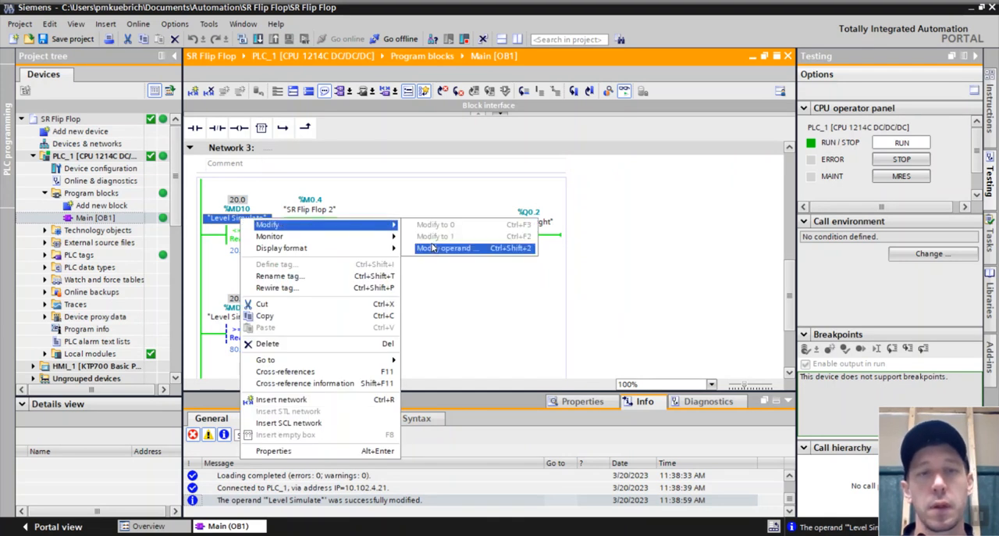
{"action": "left_click", "coordinate": [445, 246]}
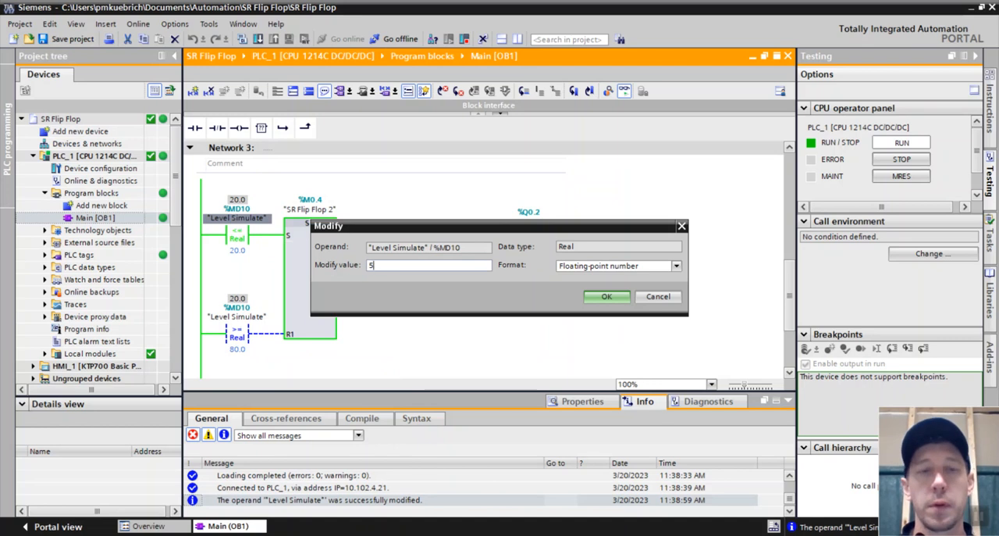
{"action": "left_click", "coordinate": [606, 297]}
{"action": "type", "text": "80"}
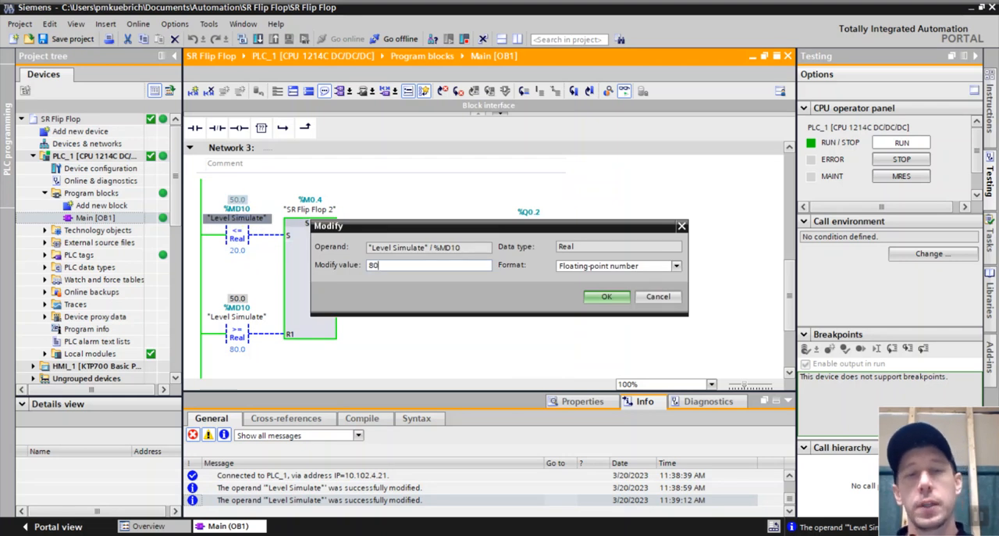
{"action": "left_click", "coordinate": [606, 297]}
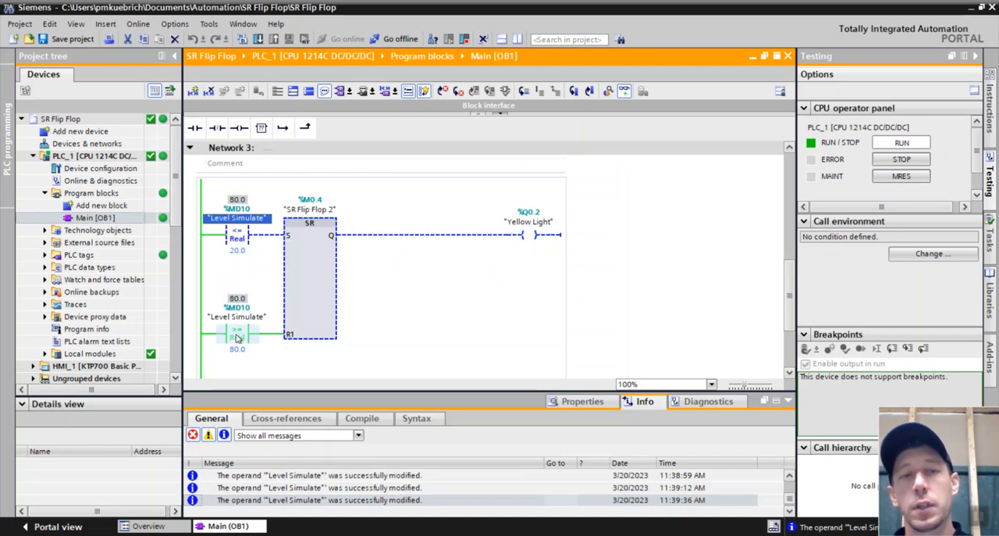
{"action": "left_click", "coordinate": [309, 277]}
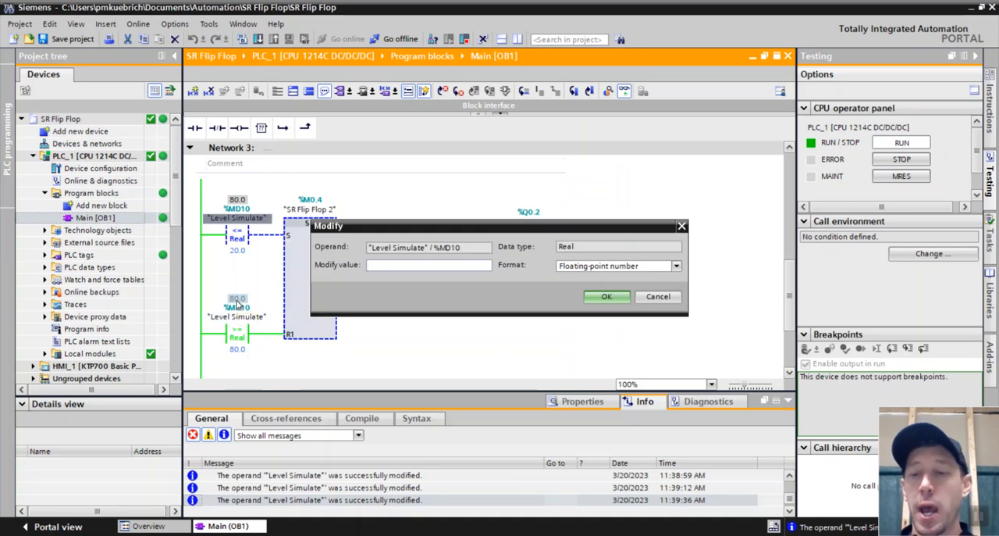
Step: Step Level Simulate through 21.0, 20.0 and 79.0 to retest the flip-flop
{"action": "left_click", "coordinate": [606, 297]}
{"action": "type", "text": "21"}
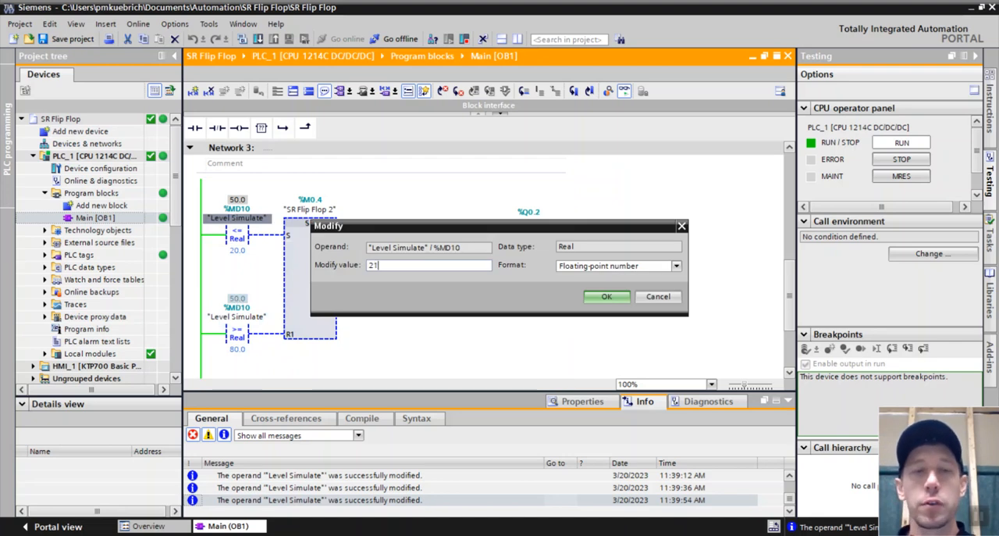
{"action": "left_click", "coordinate": [606, 296]}
{"action": "type", "text": "20"}
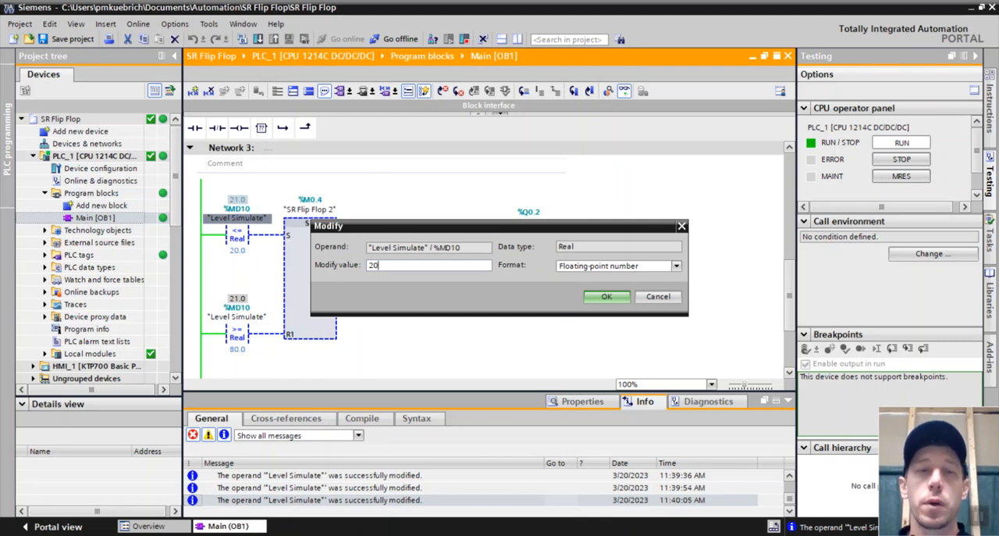
{"action": "left_click", "coordinate": [606, 296]}
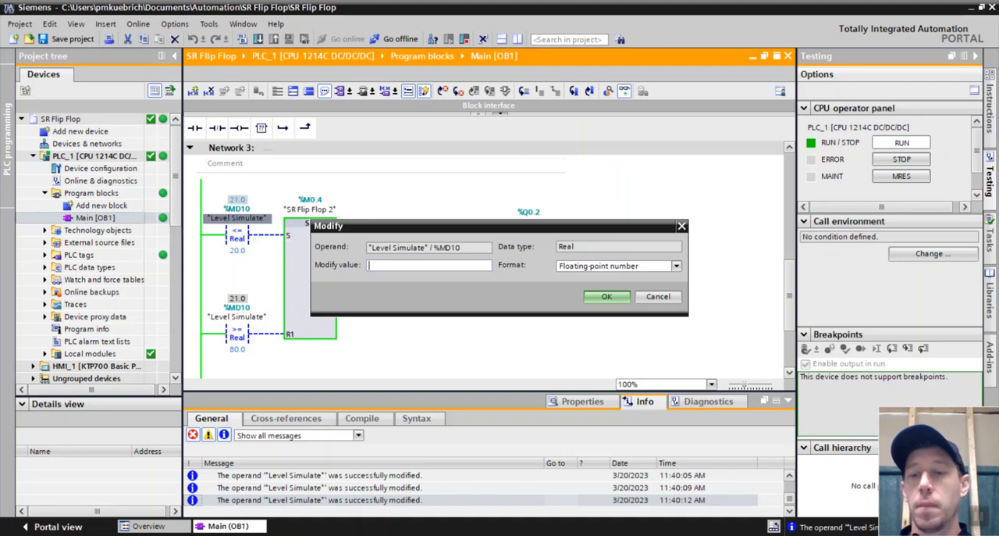
{"action": "left_click", "coordinate": [606, 297]}
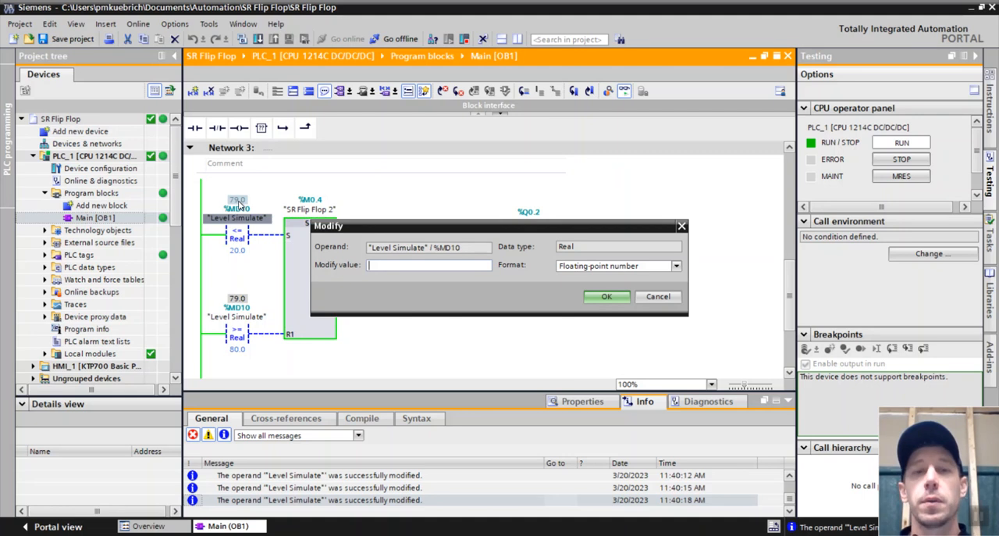
{"action": "left_click", "coordinate": [606, 297]}
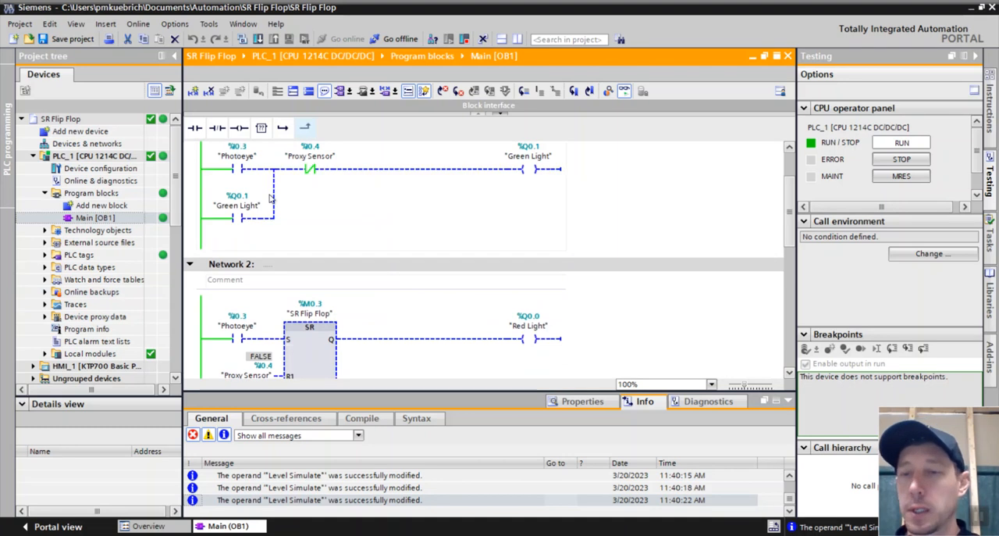
{"action": "mouse_move", "coordinate": [794, 227]}
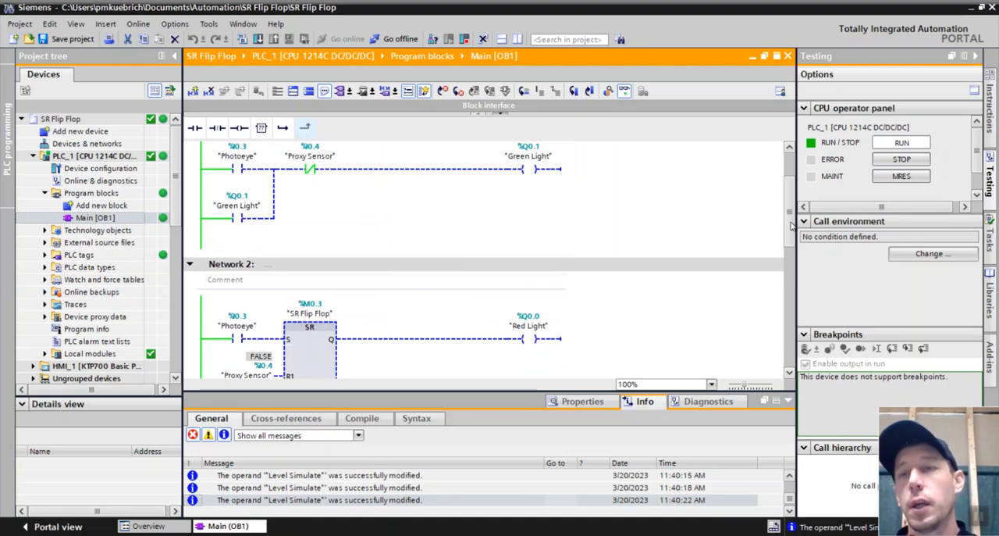